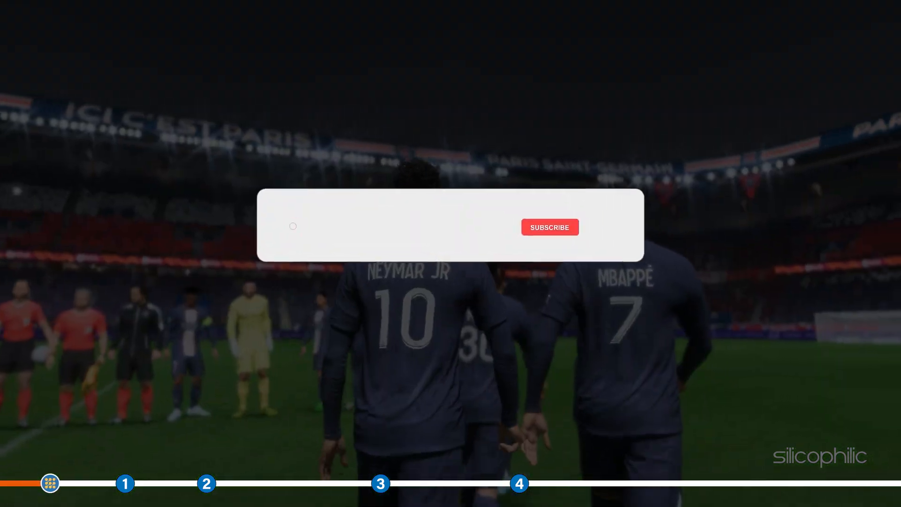
Step: Bring up FIFA 22's Properties from the Steam Library context menu
click(549, 227)
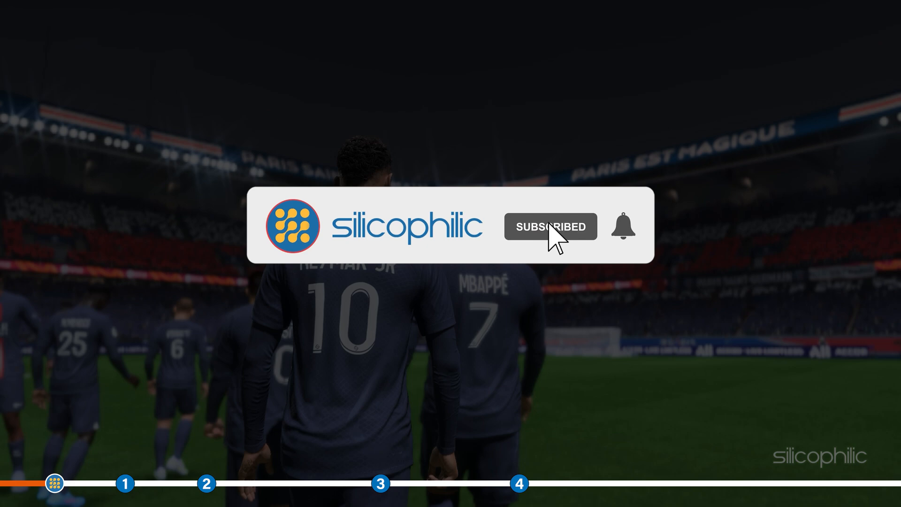
click(623, 227)
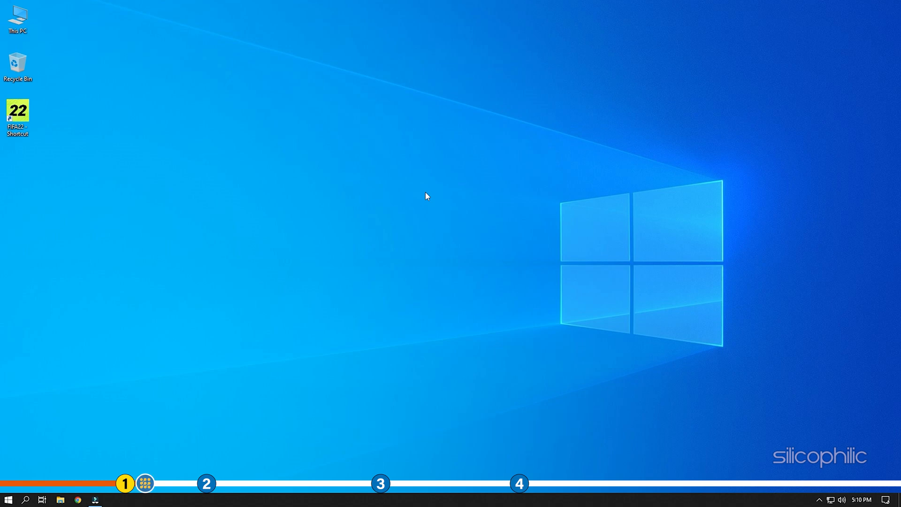
click(8, 495)
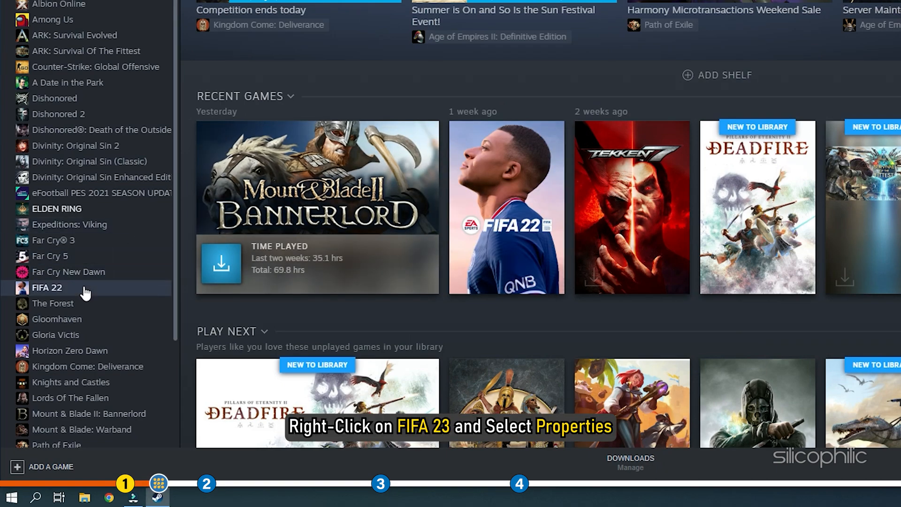
right_click(47, 287)
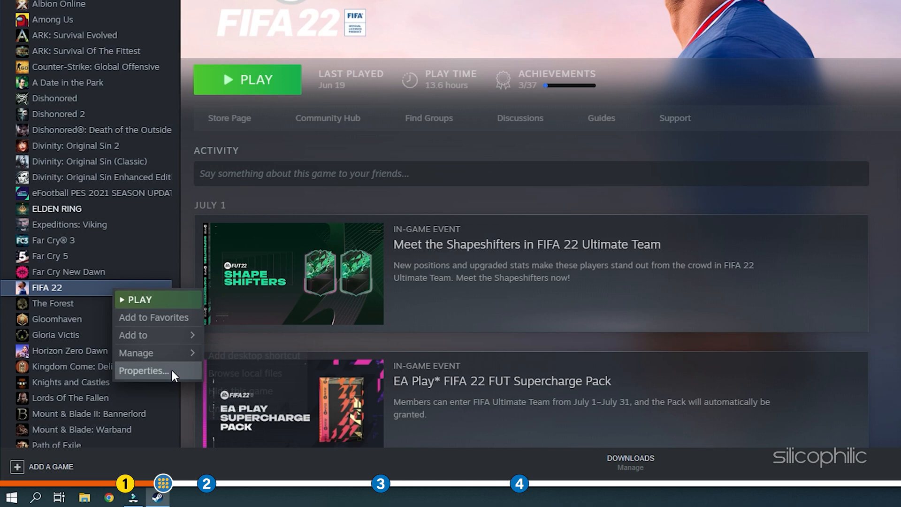
click(145, 371)
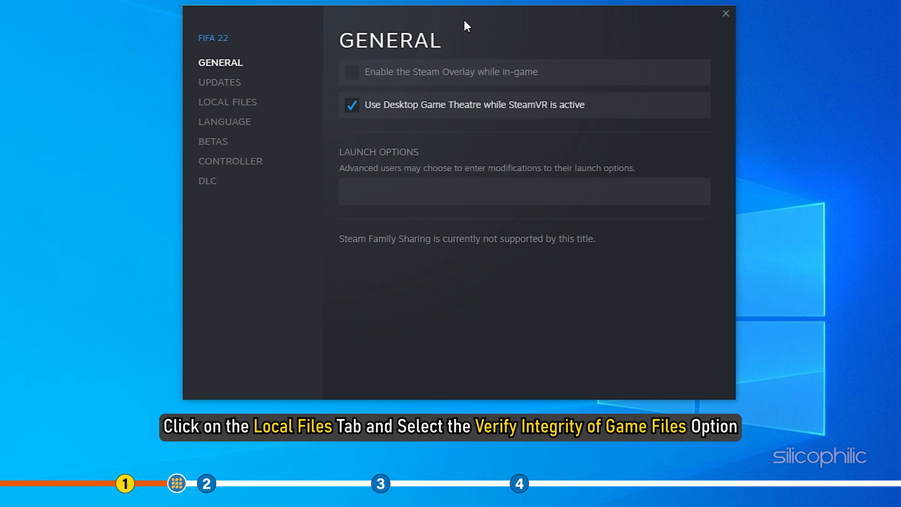
Step: Run Verify integrity of game files from the Local Files settings
click(227, 101)
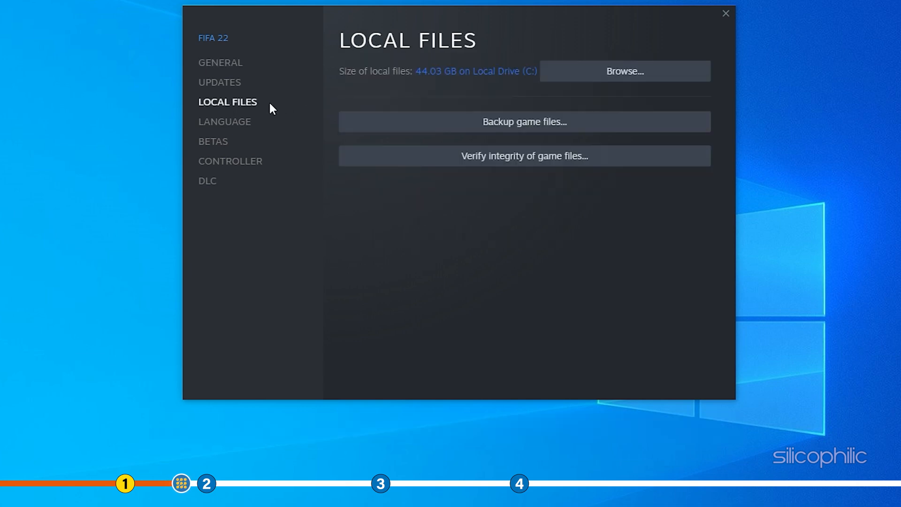
mouse_move(607, 166)
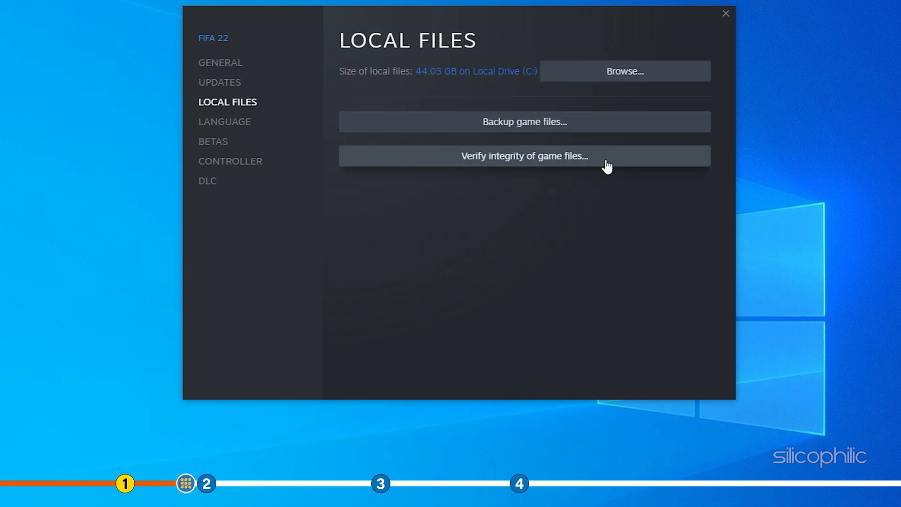
click(524, 156)
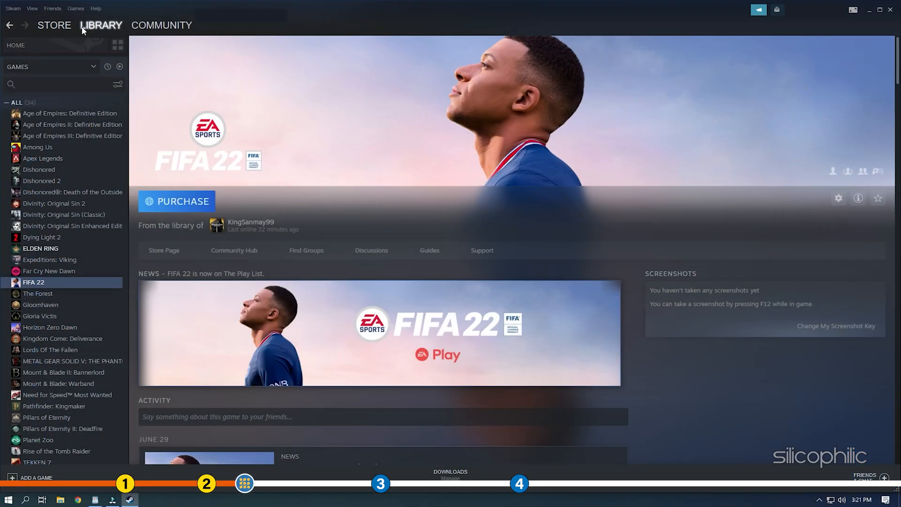
Step: Browse FIFA 22's local installation folder on disk via Manage
right_click(33, 282)
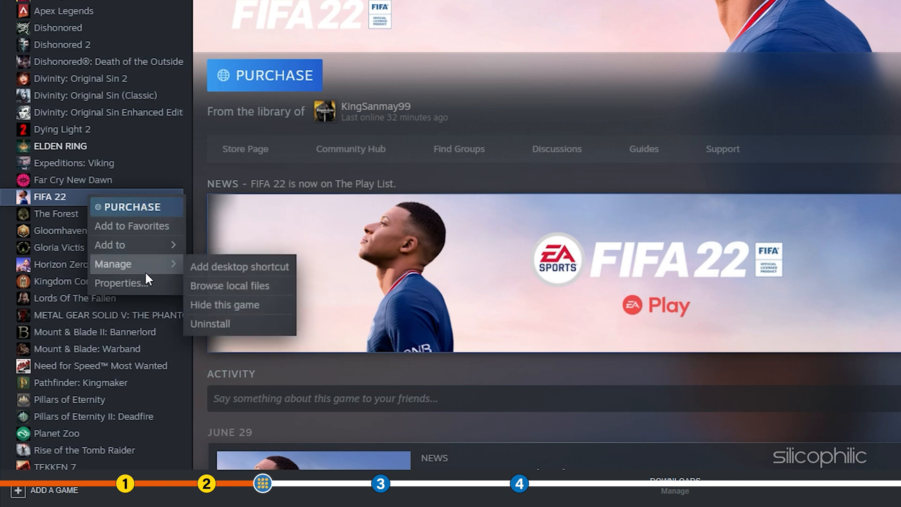
mouse_move(273, 273)
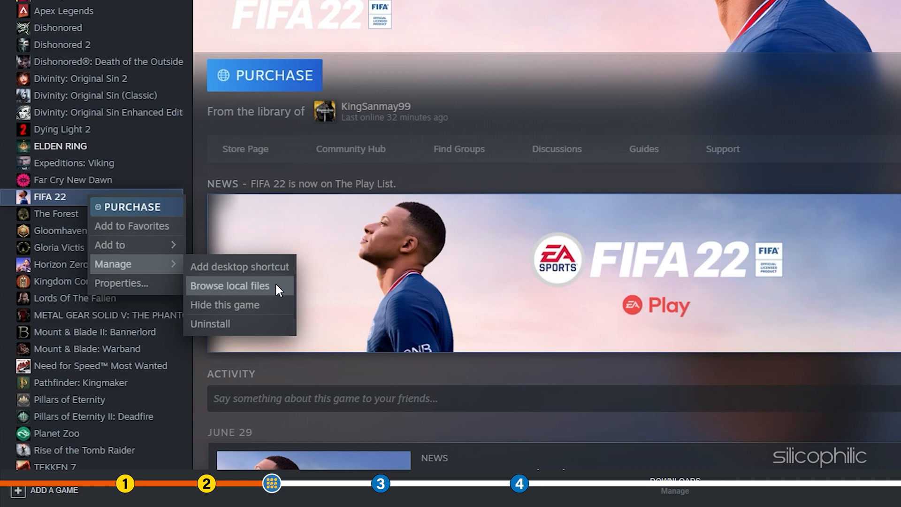
click(229, 285)
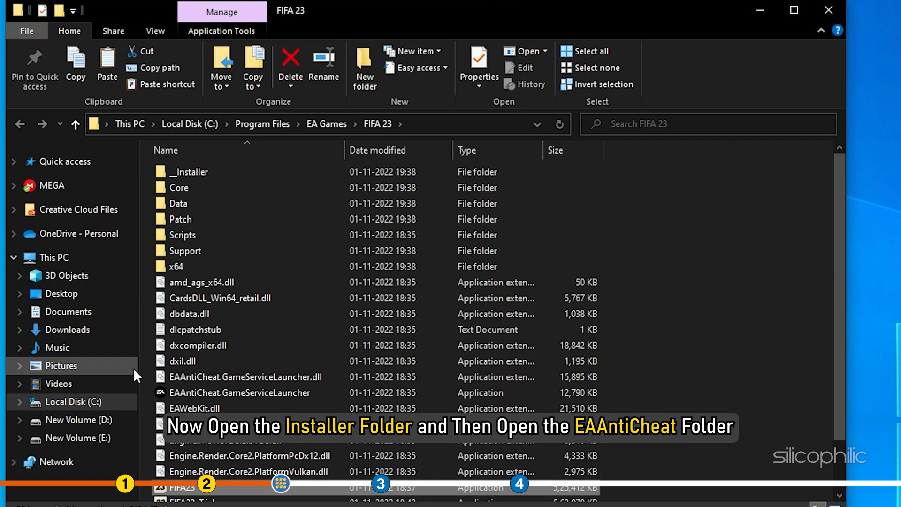
Step: Navigate into the __Installer then EAAntiCheat folders
click(190, 172)
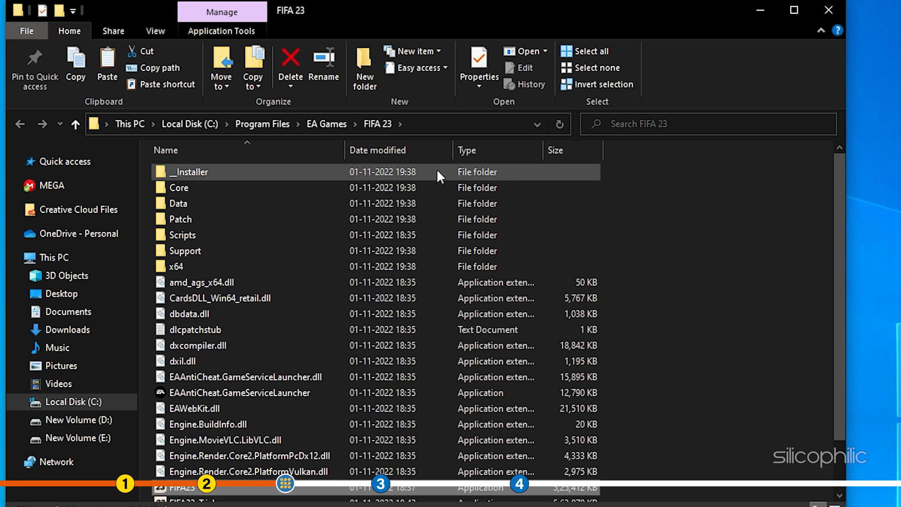
double_click(189, 171)
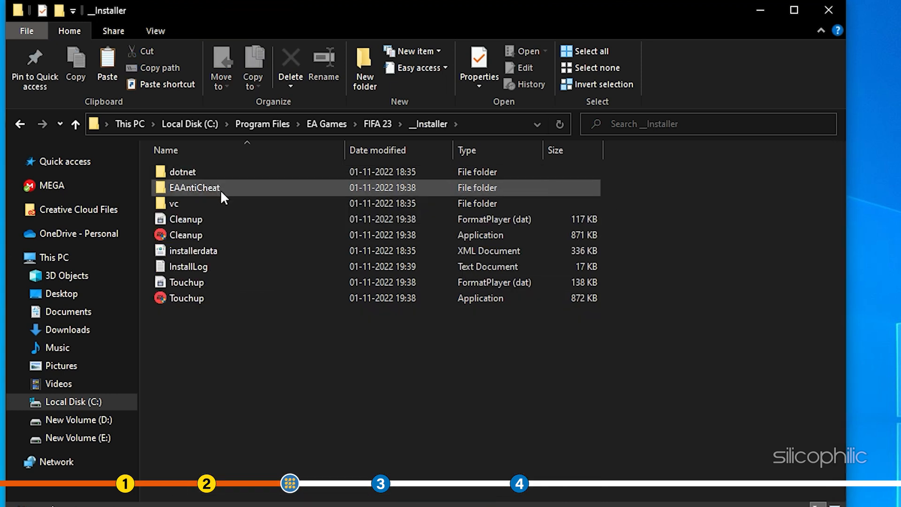
double_click(193, 187)
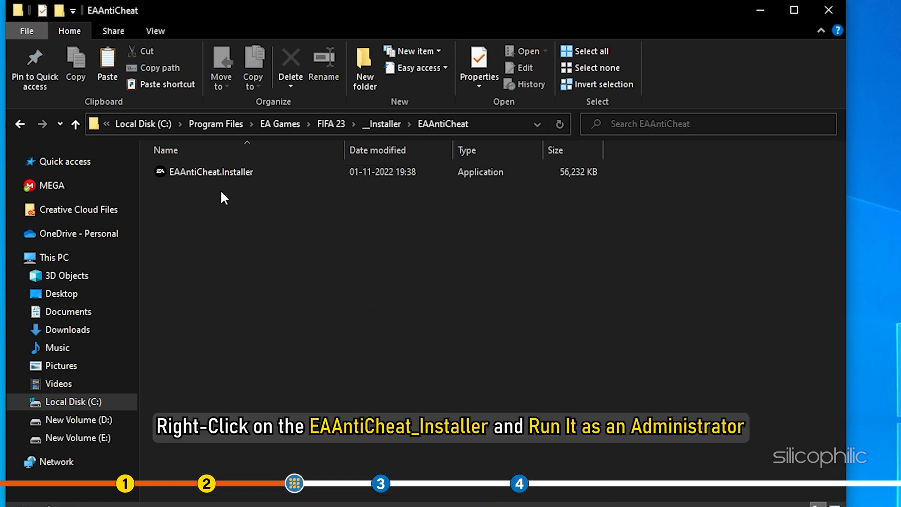
Step: Run EAAntiCheat.Installer as administrator and approve the UAC prompt
click(211, 172)
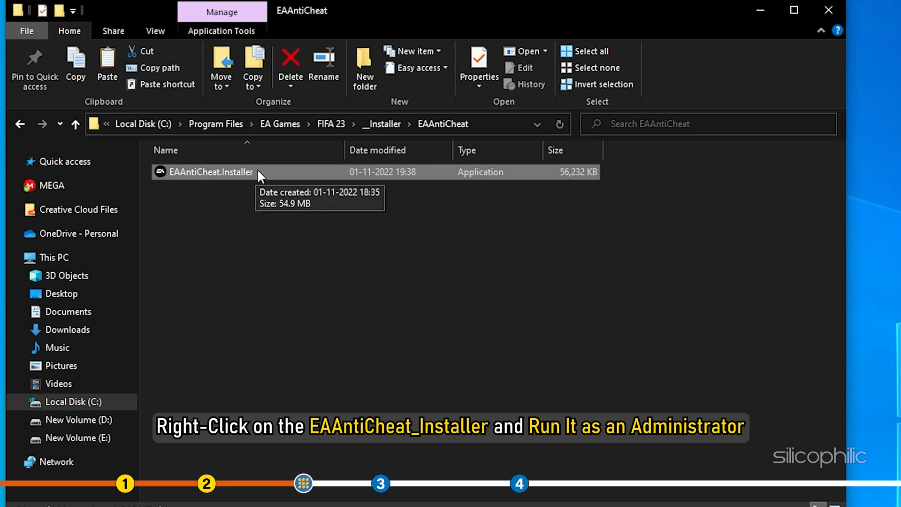
right_click(210, 171)
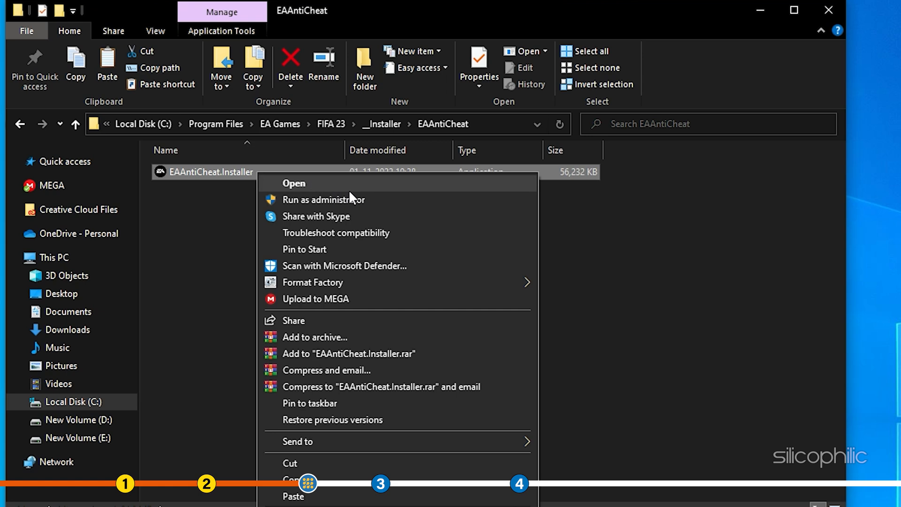
click(324, 199)
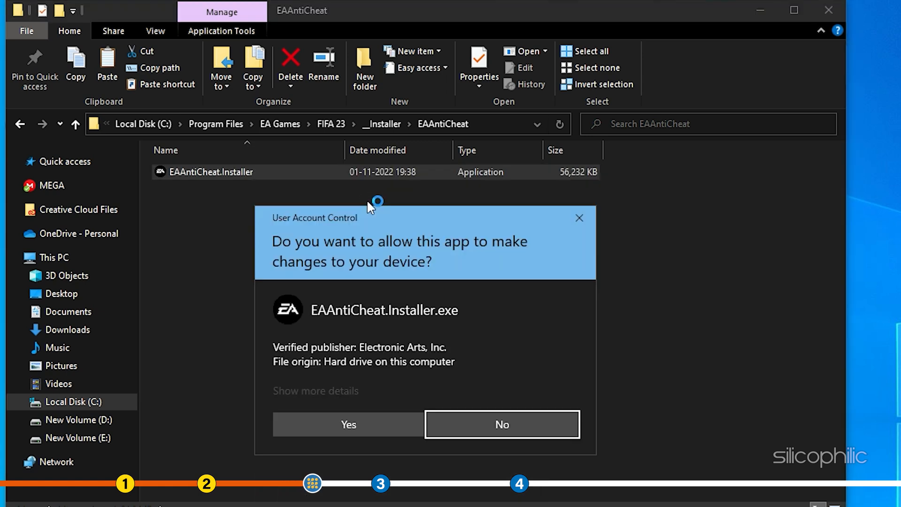
click(347, 425)
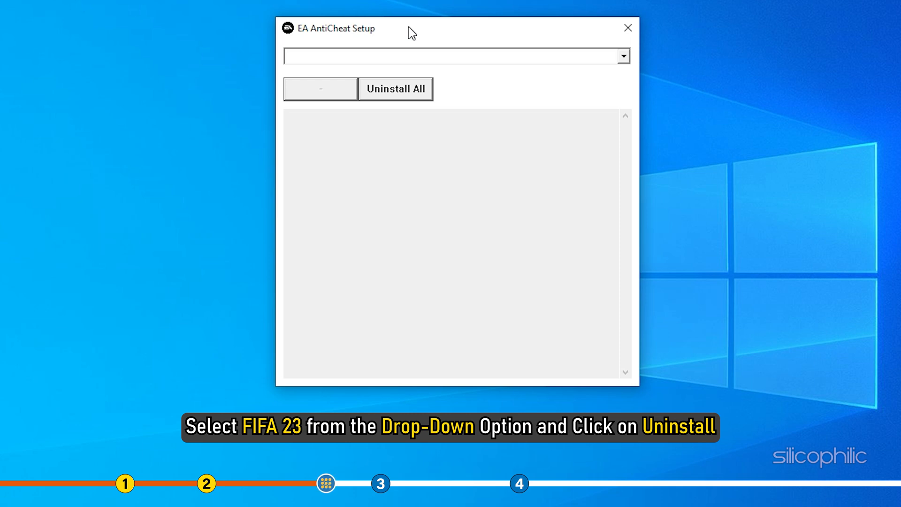
Step: Select (Installed) FIFA 23 and uninstall its anti-cheat service
click(622, 56)
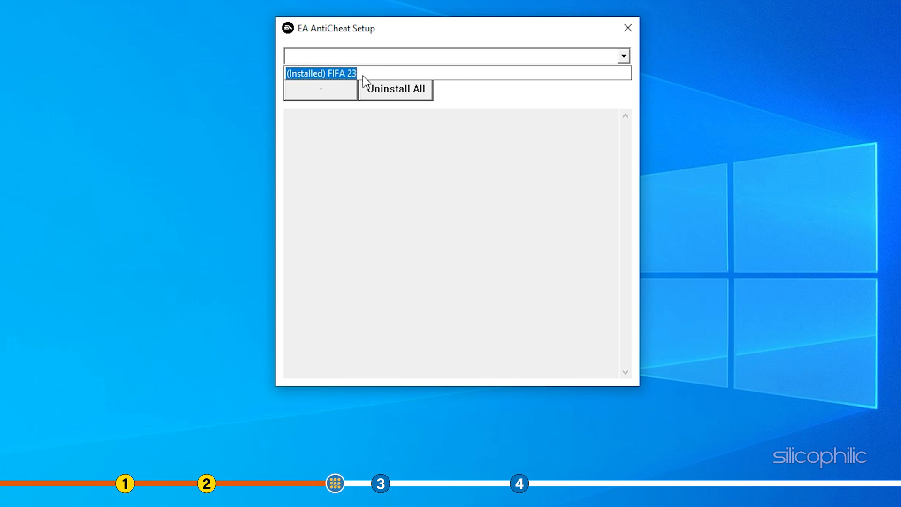
click(321, 73)
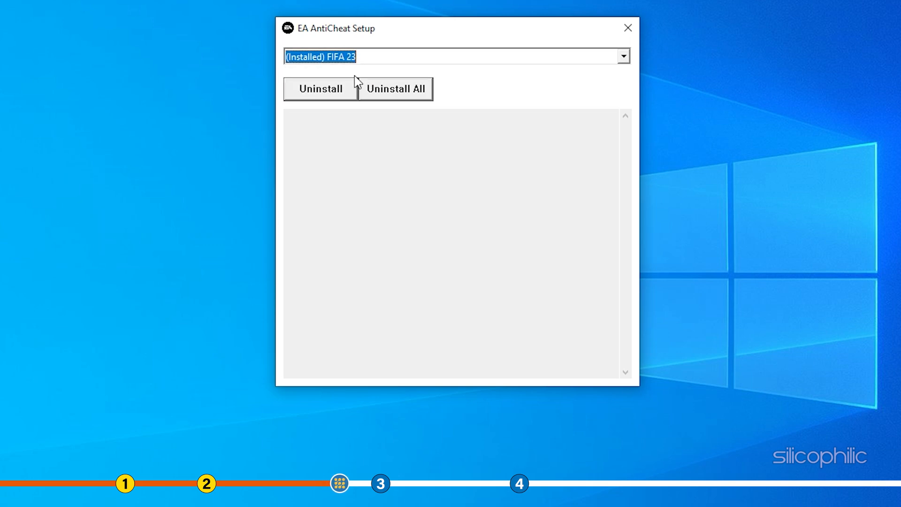
mouse_move(342, 100)
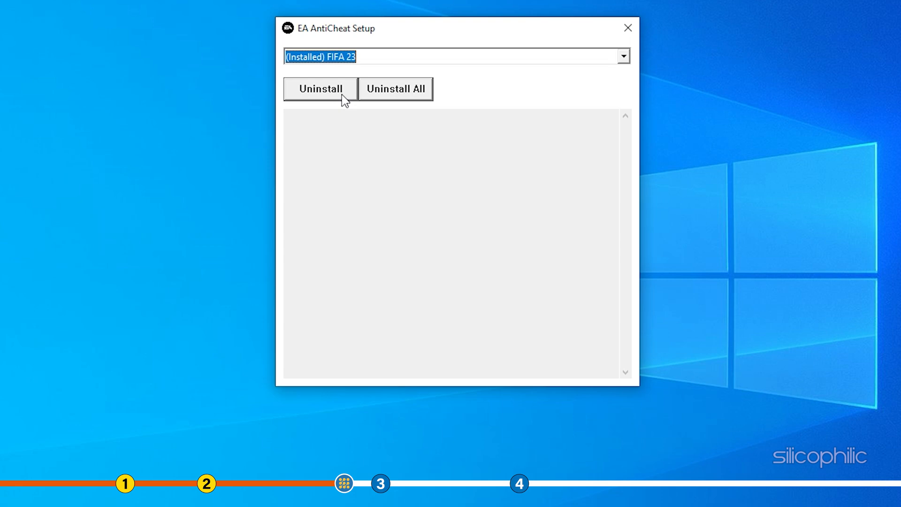
click(319, 89)
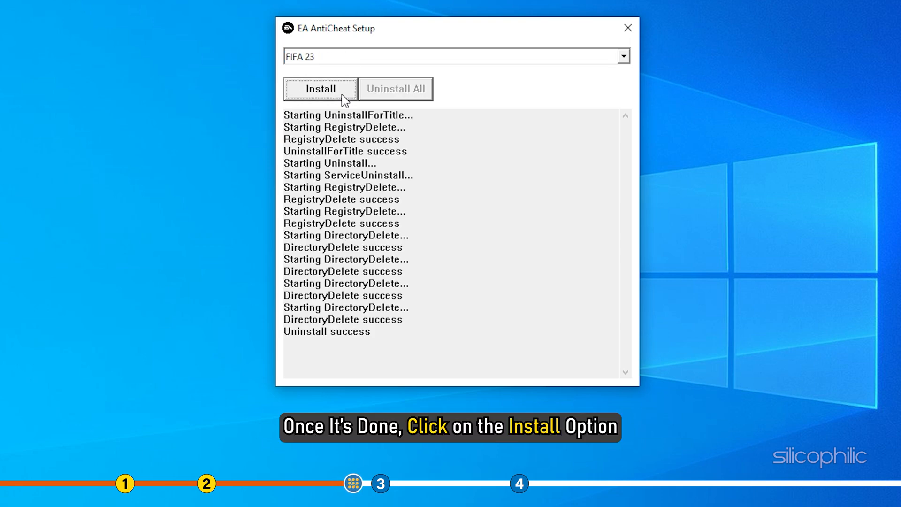
Step: Reinstall anti-cheat for FIFA 23 and close the setup window
click(320, 89)
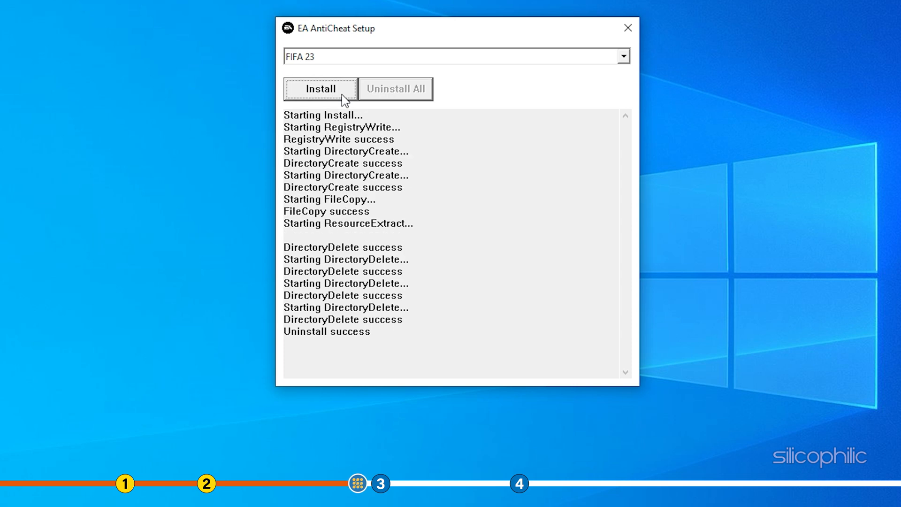
click(320, 88)
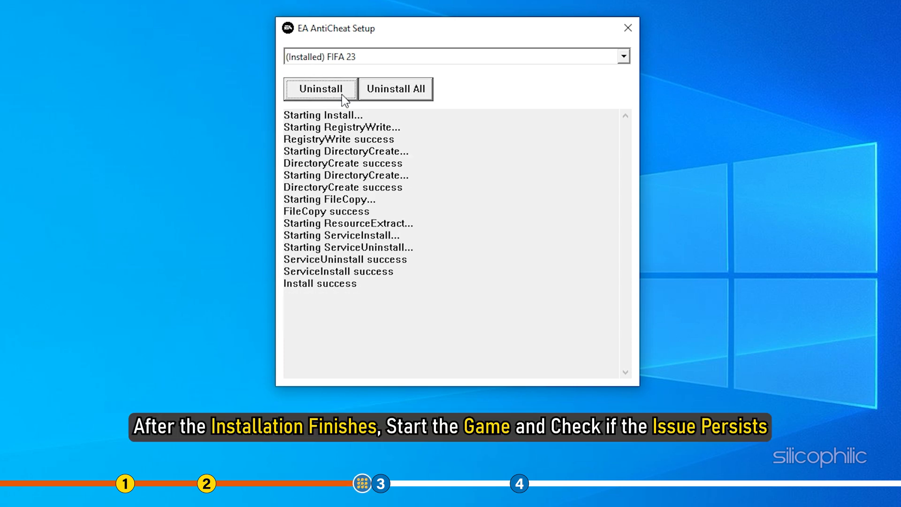
mouse_move(496, 54)
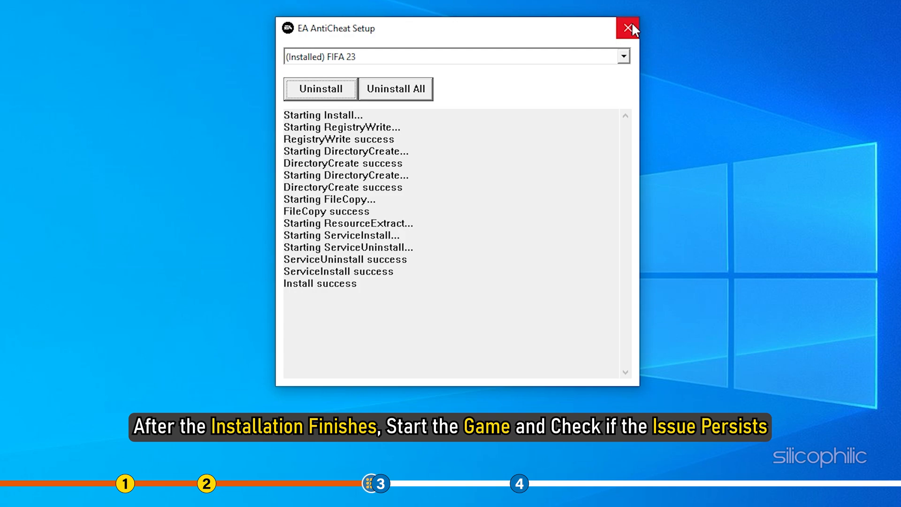
click(628, 29)
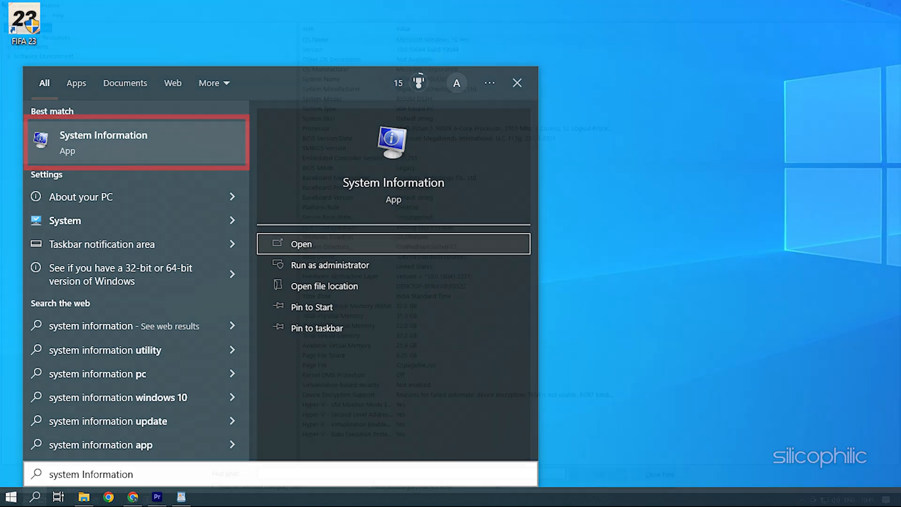
Step: Launch the System Information app from the search results
click(301, 244)
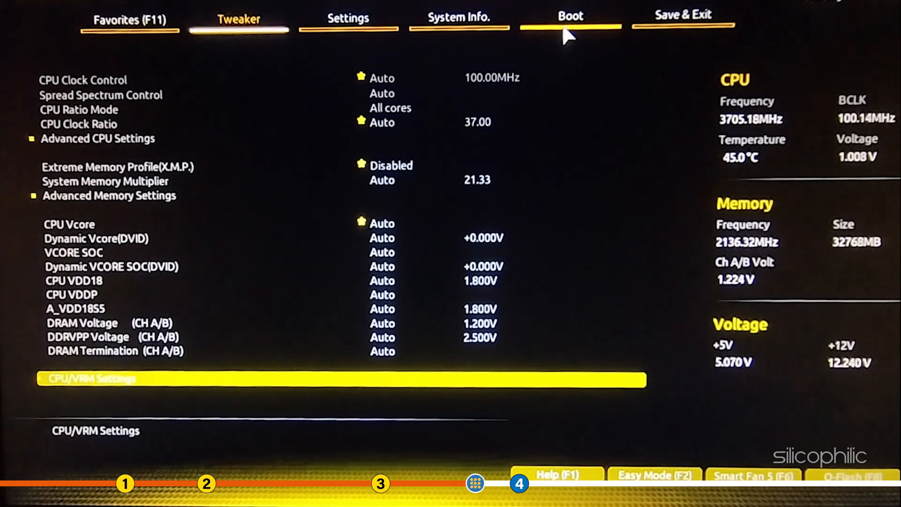
Step: Set CSM Support to Disabled on the BIOS Boot settings
click(569, 17)
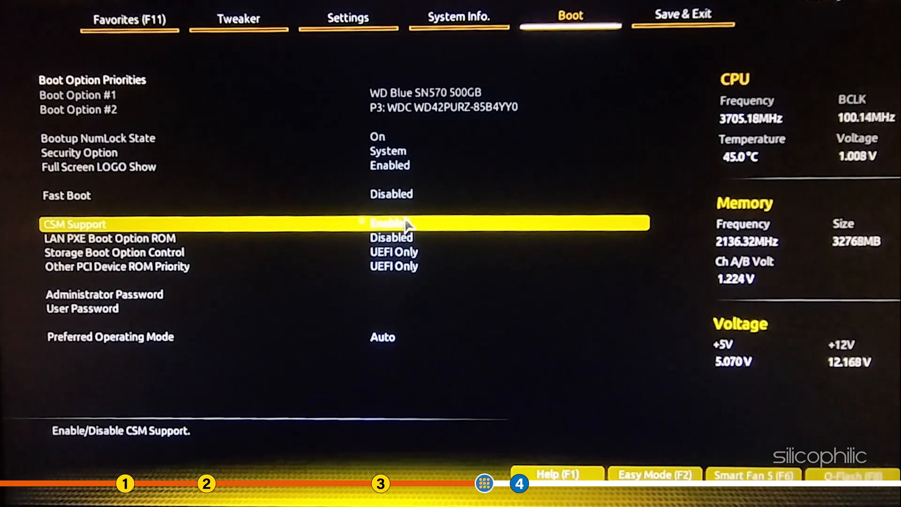
click(391, 224)
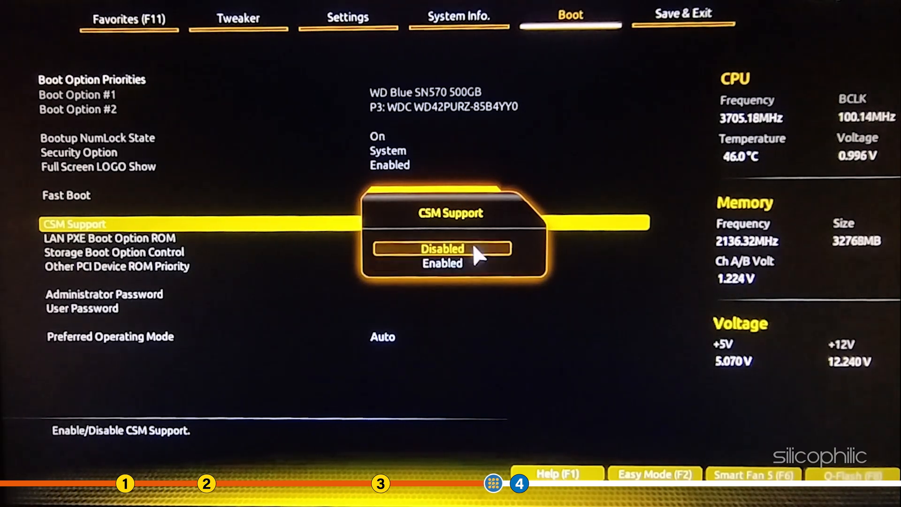
click(442, 248)
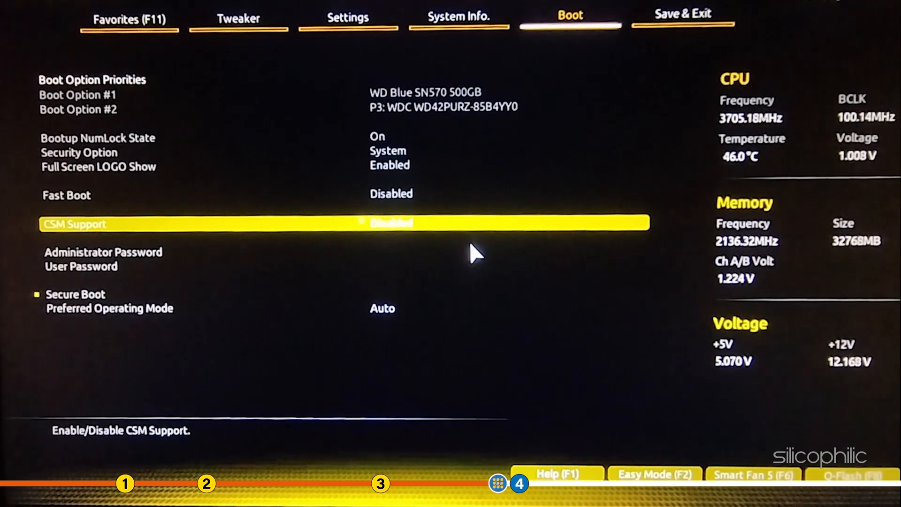
Step: Switch Secure Boot to Enabled in the Secure Boot settings
key(down)
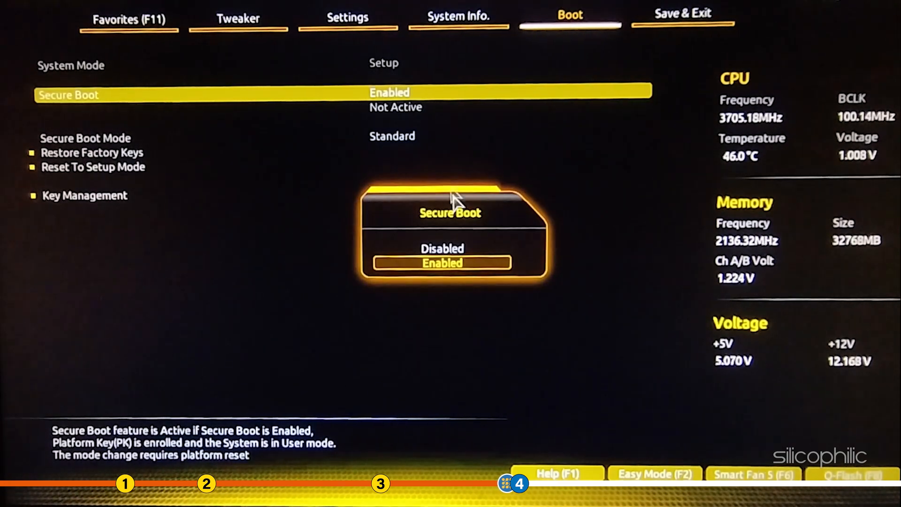
click(441, 262)
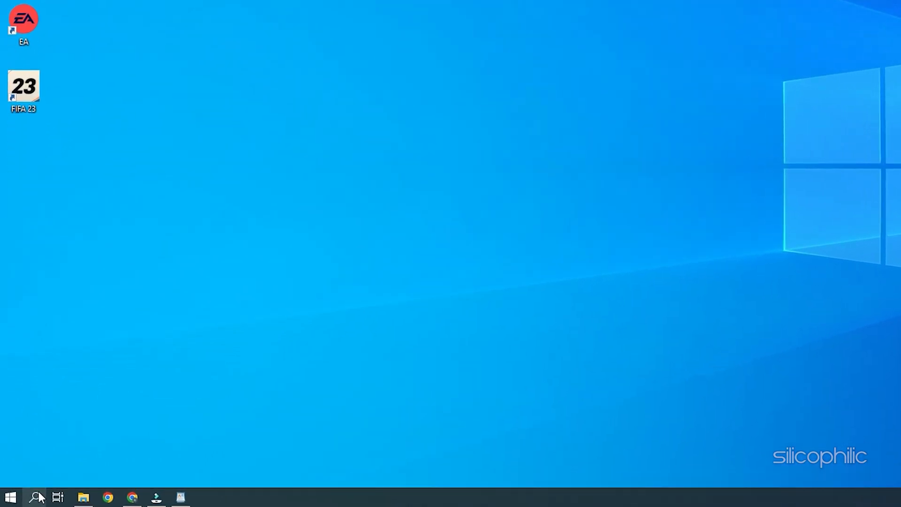
Step: Search 'windows security' and launch the Windows Security app
click(37, 497)
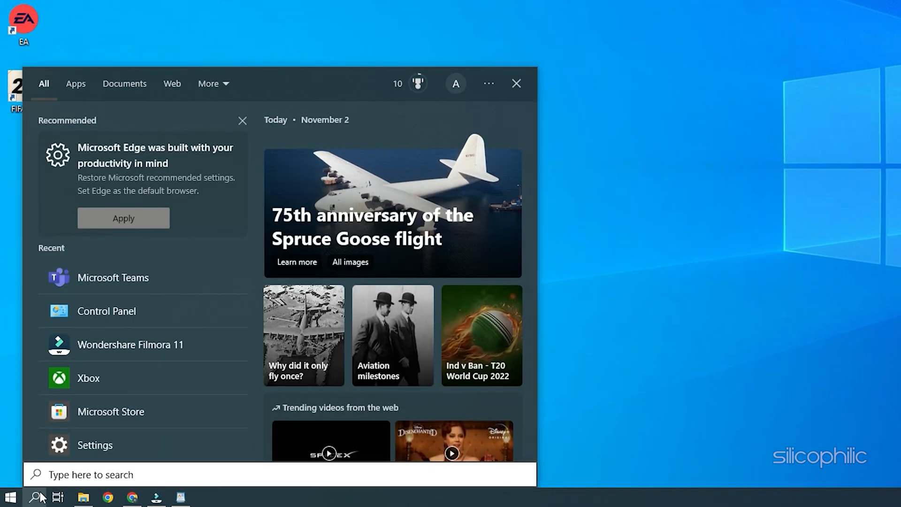
text(windo)
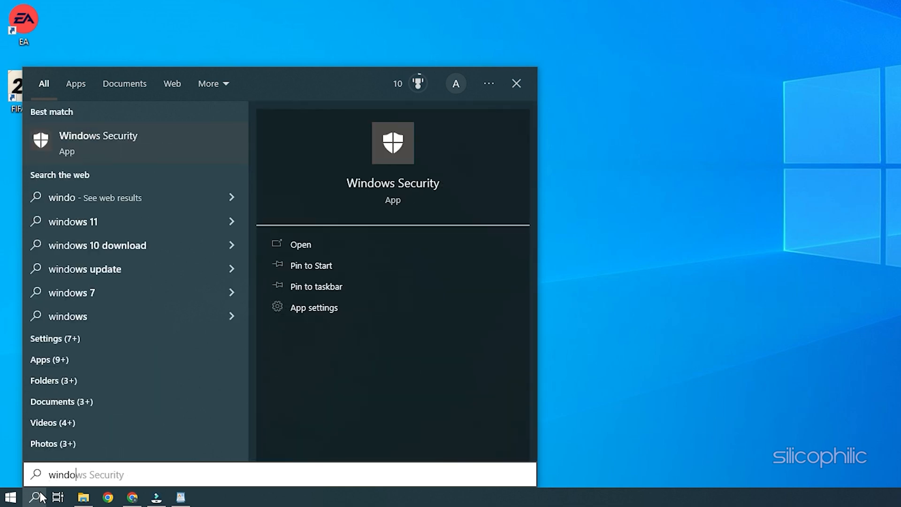
text(windows se)
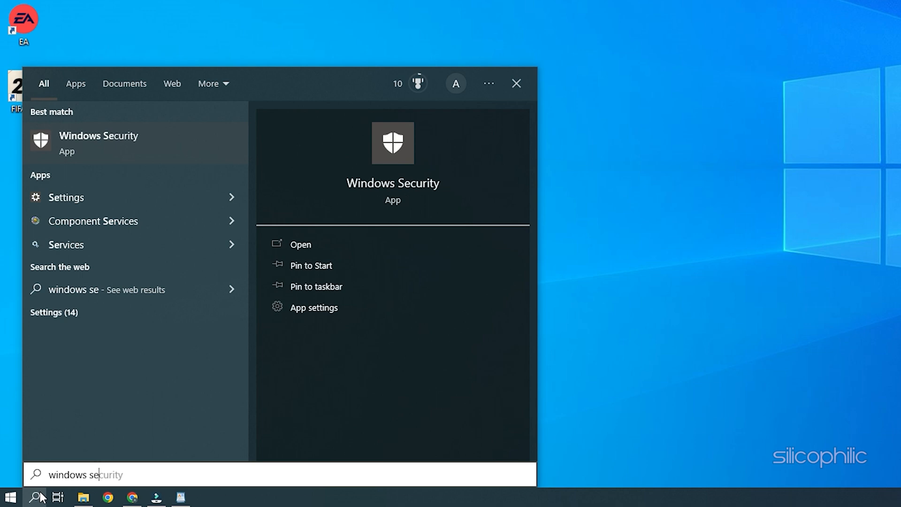
text(curity)
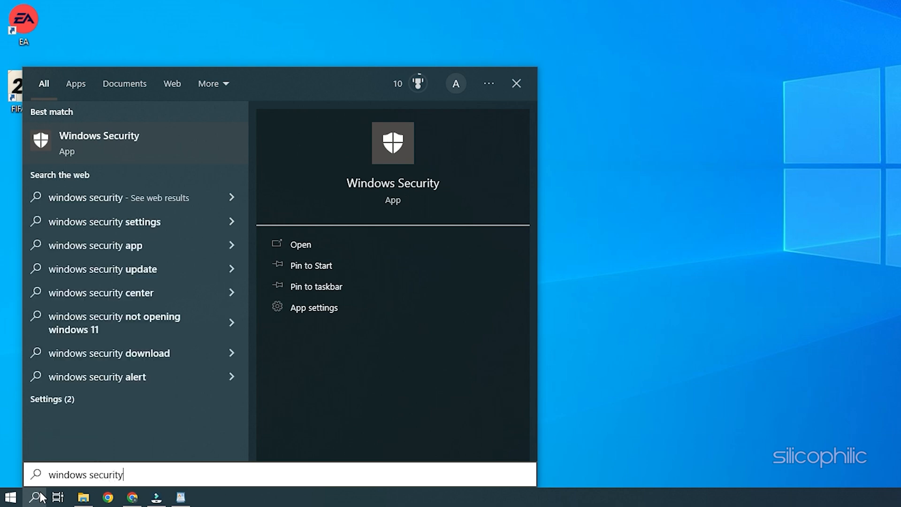
mouse_move(152, 152)
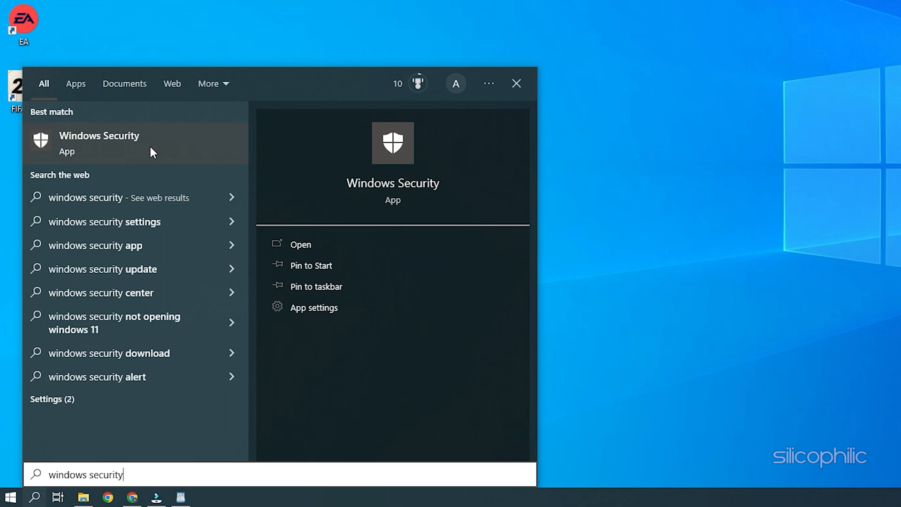
click(299, 244)
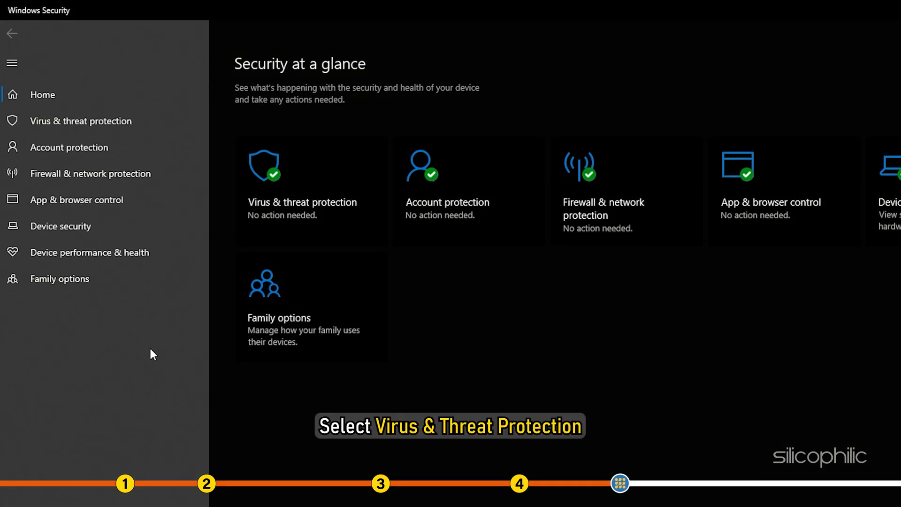
Step: Reach Manage ransomware protection through Virus & threat protection
click(81, 122)
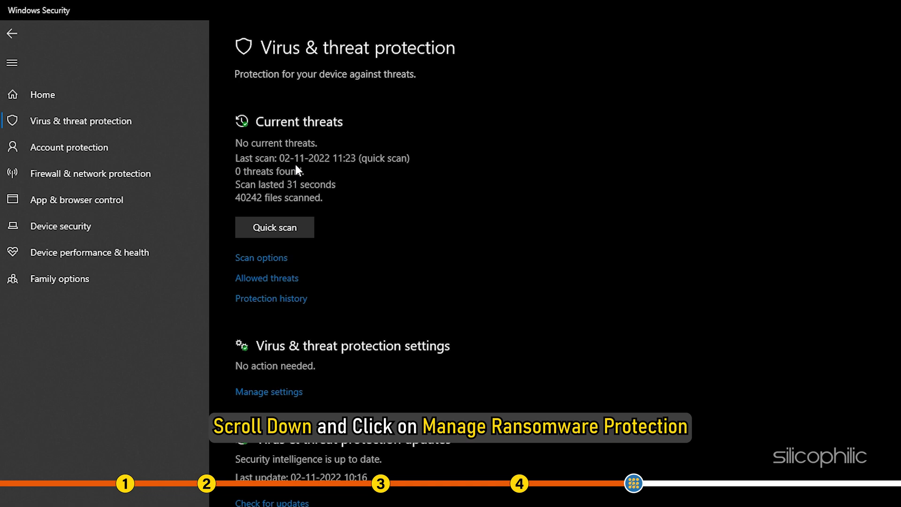
scroll(down, 3)
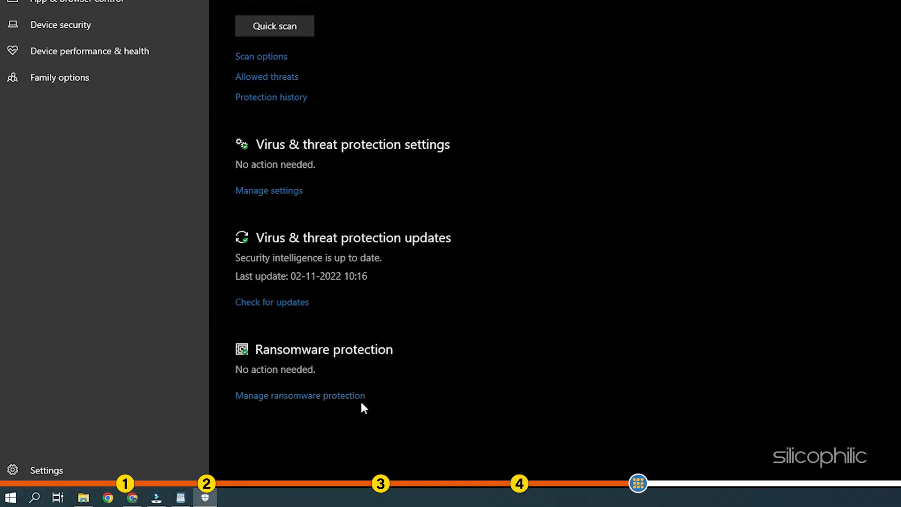
click(300, 395)
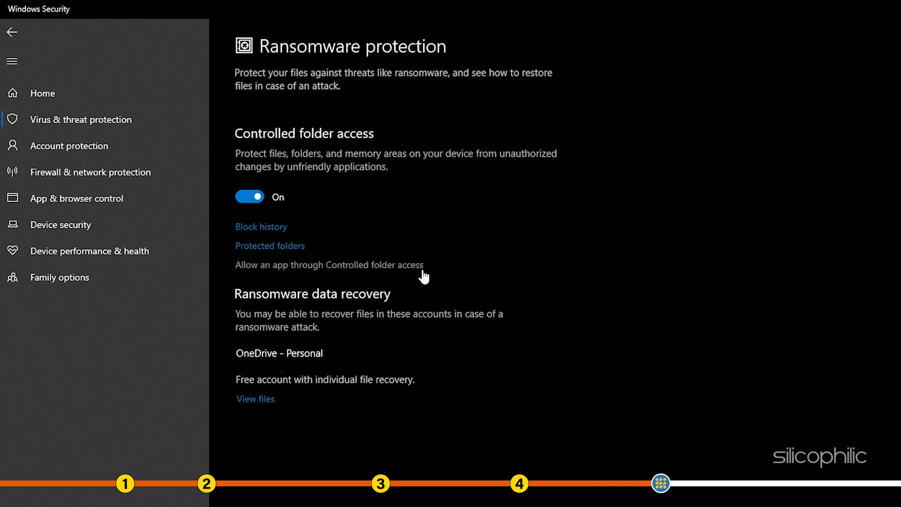
Step: Enter Allow an app through Controlled folder access with admin approval
click(328, 265)
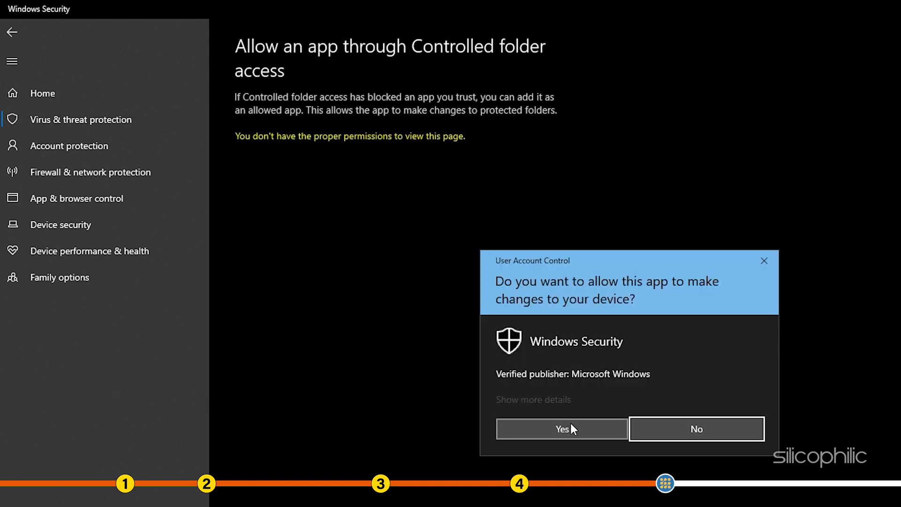
click(561, 429)
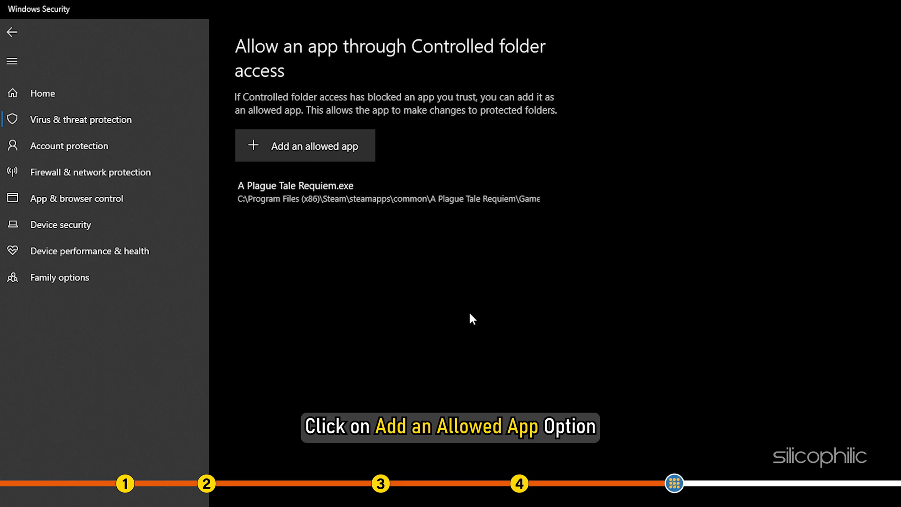
Step: Start adding an allowed app with Browse all apps
click(305, 145)
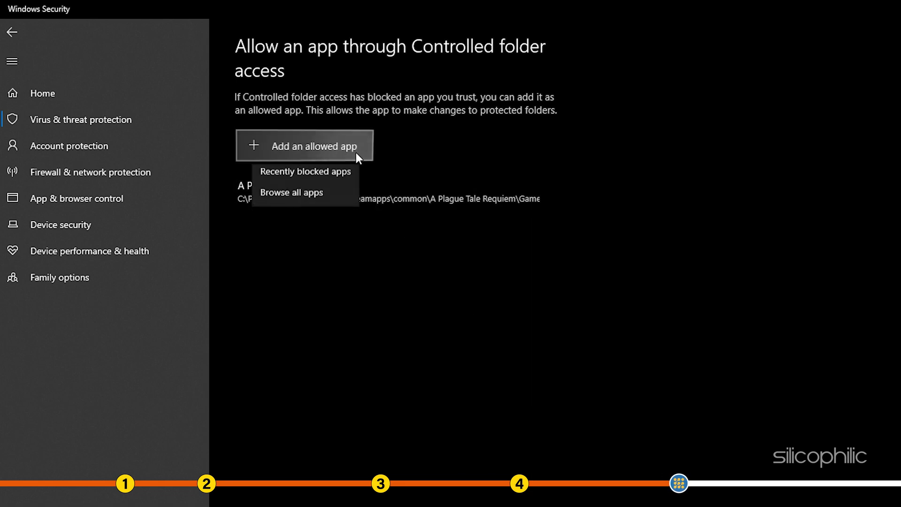
mouse_move(347, 177)
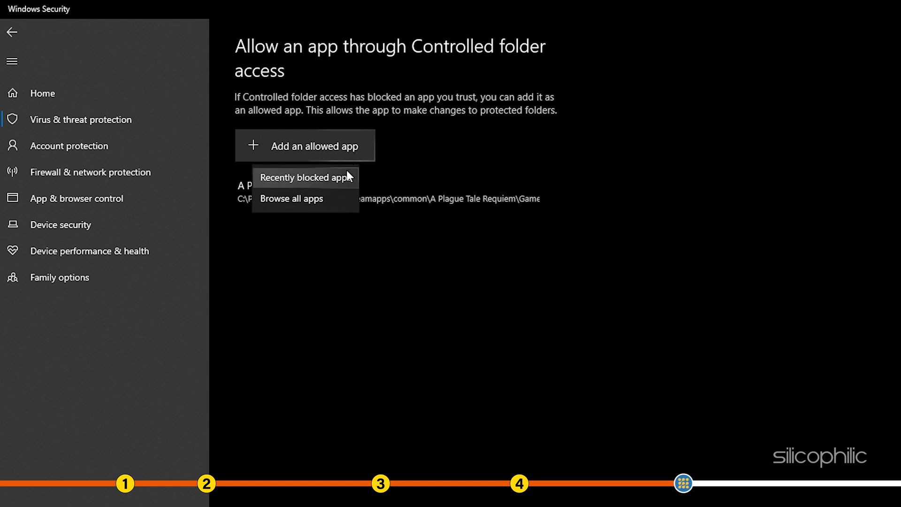
click(291, 198)
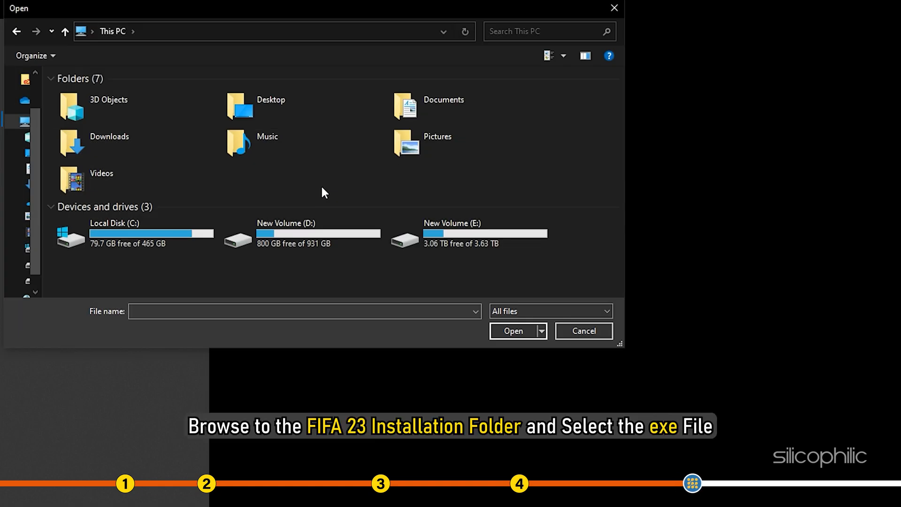
mouse_move(267, 224)
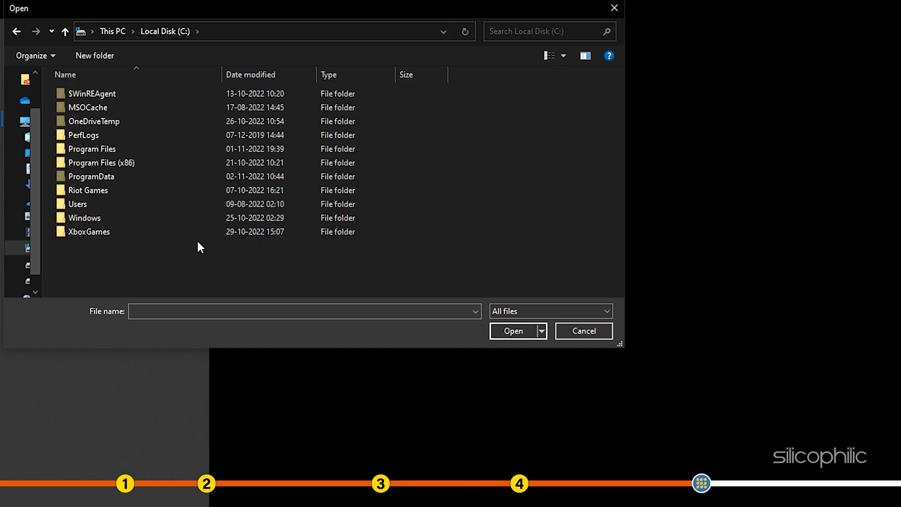
Step: Navigate C: > Program Files > EA Games > FIFA 23 to the FIFA23 application
double_click(91, 149)
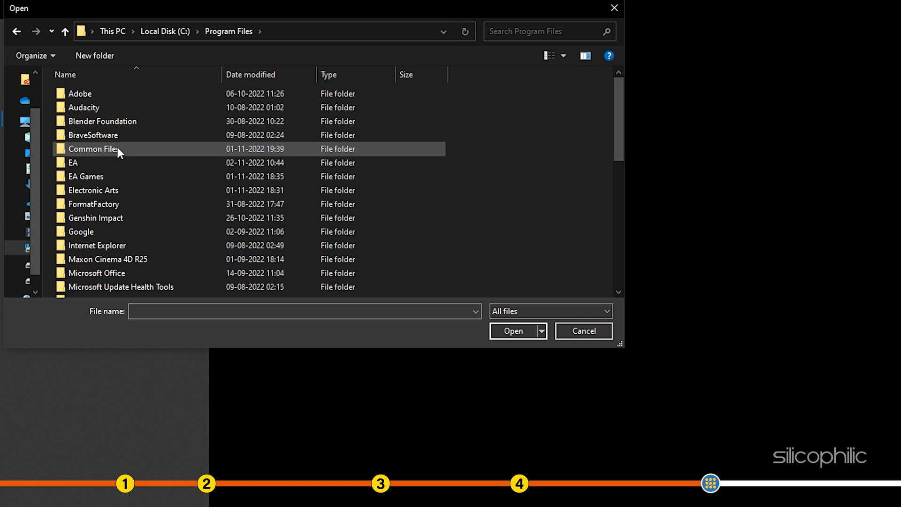
double_click(86, 177)
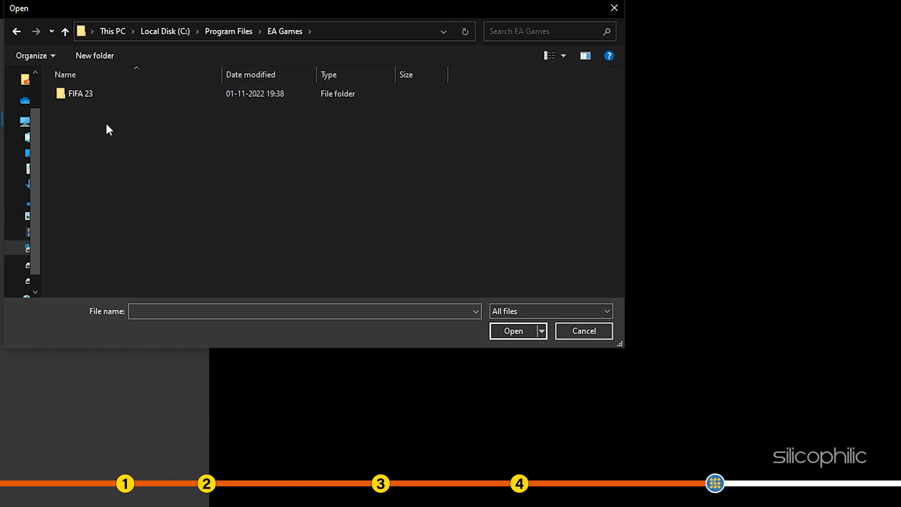
double_click(80, 93)
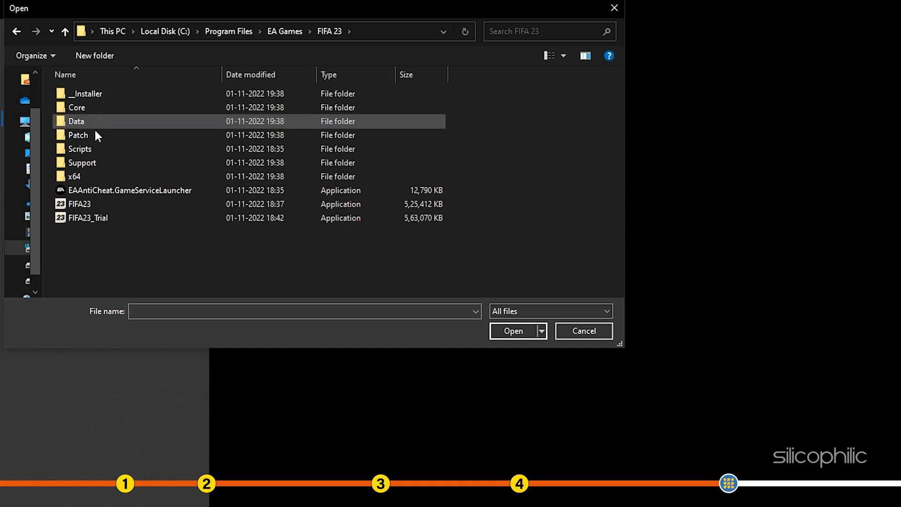
click(81, 203)
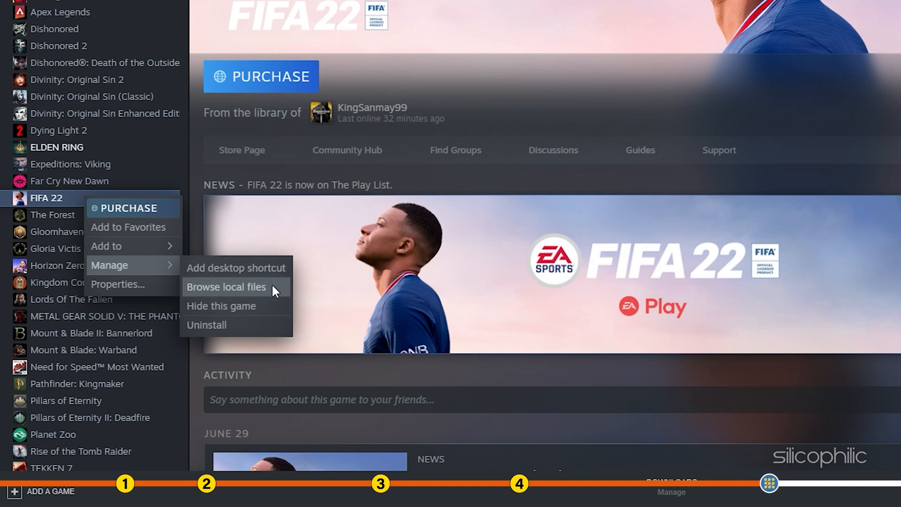
click(226, 287)
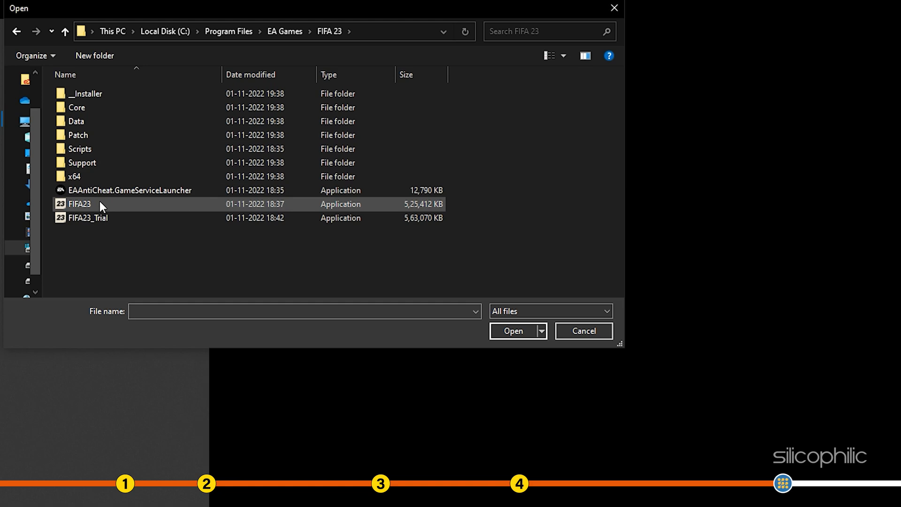
Step: Add FIFA23.exe to the Controlled folder access allowed apps list
click(78, 203)
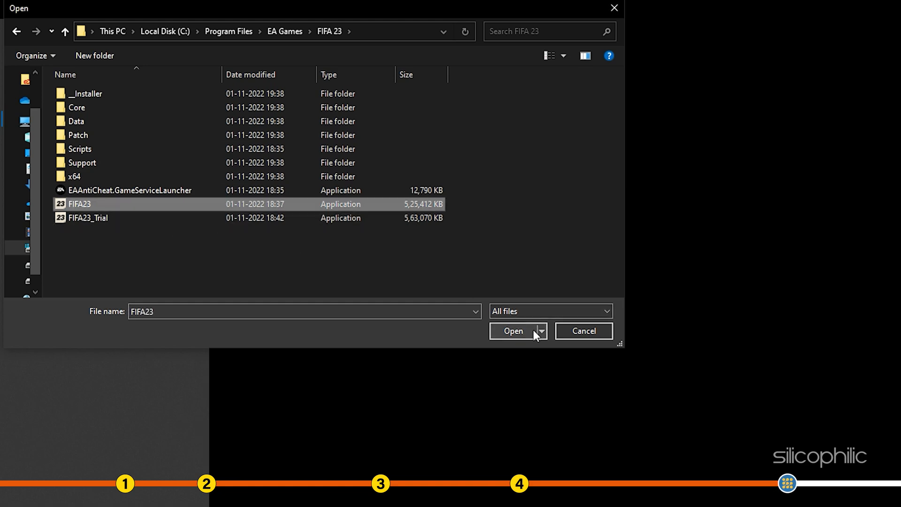
click(512, 331)
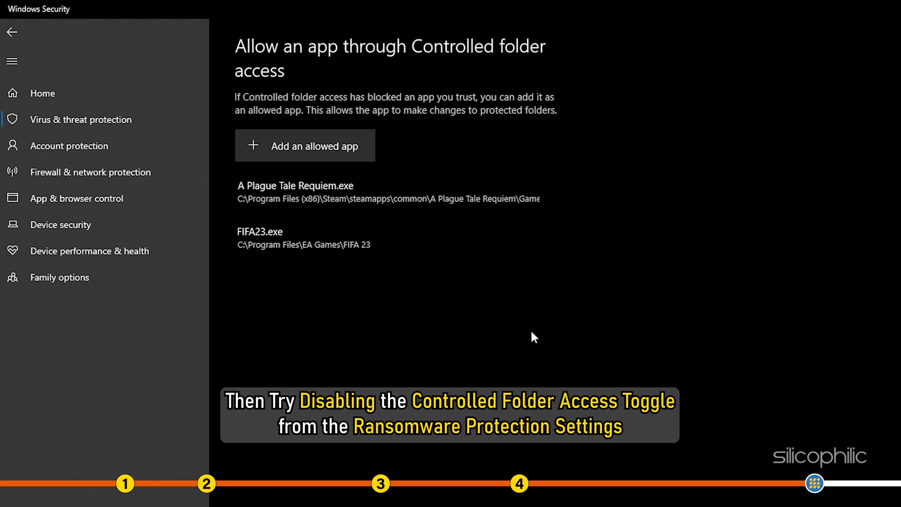
Step: Go back to Ransomware protection and toggle Controlled folder access
click(11, 33)
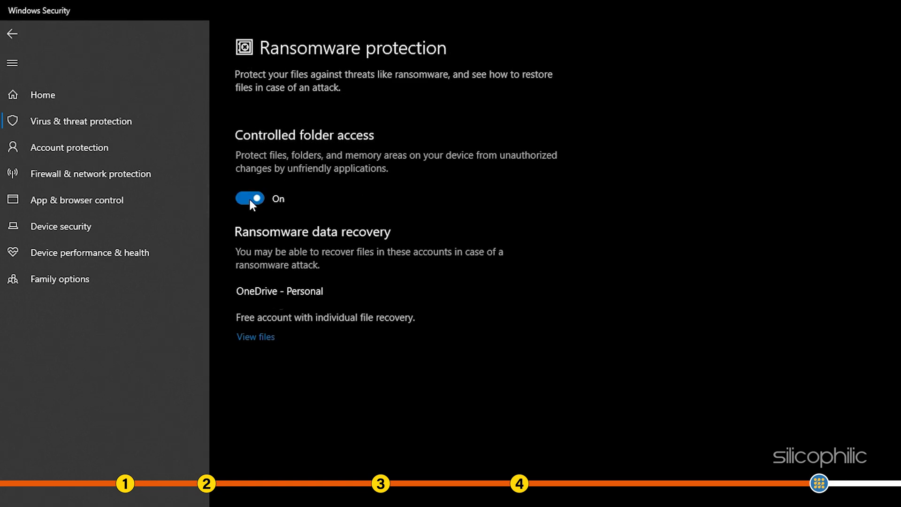
click(249, 198)
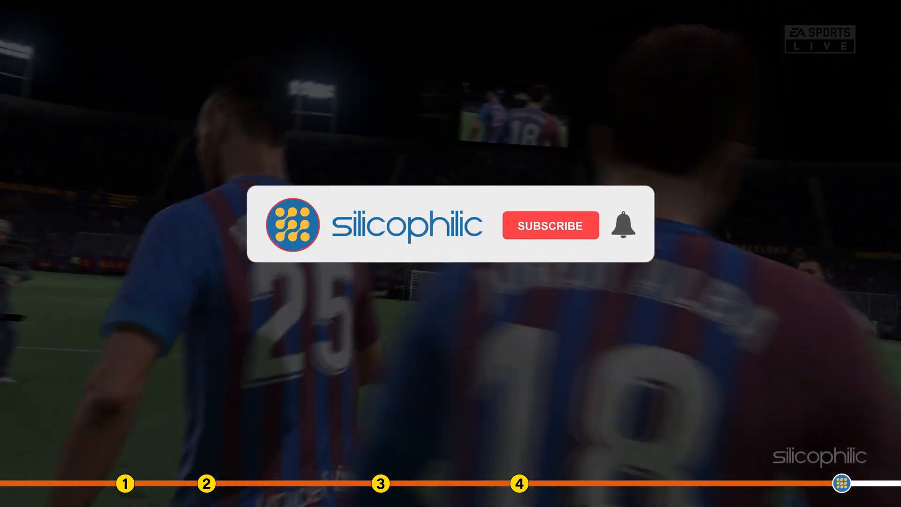
click(549, 224)
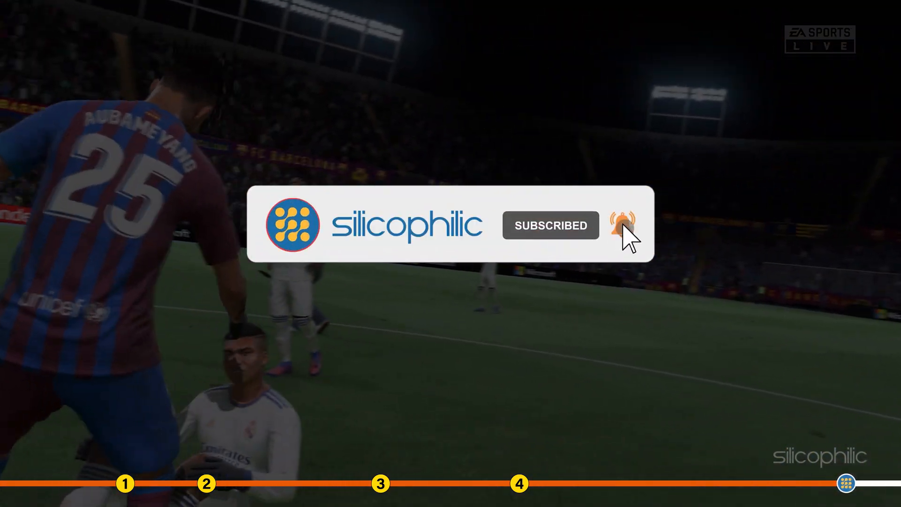